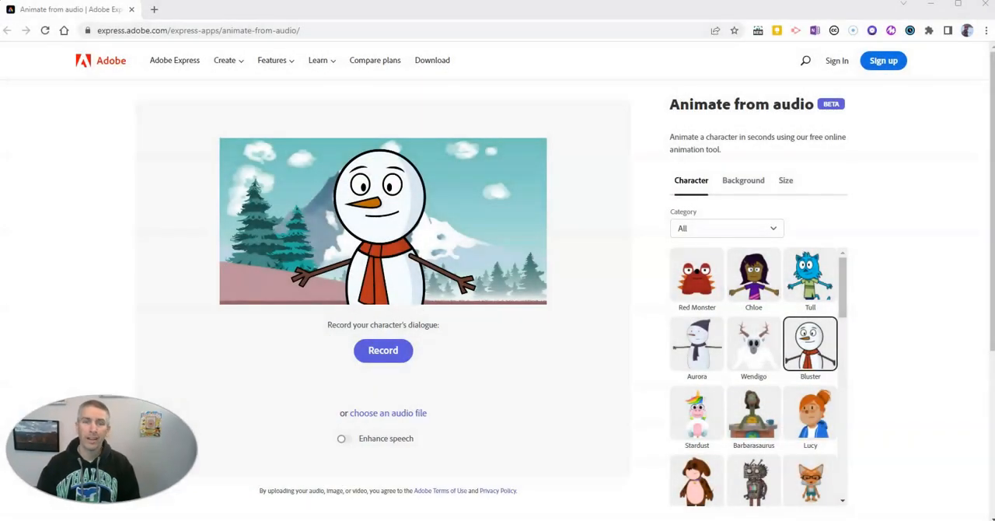
pyautogui.moveTo(552, 437)
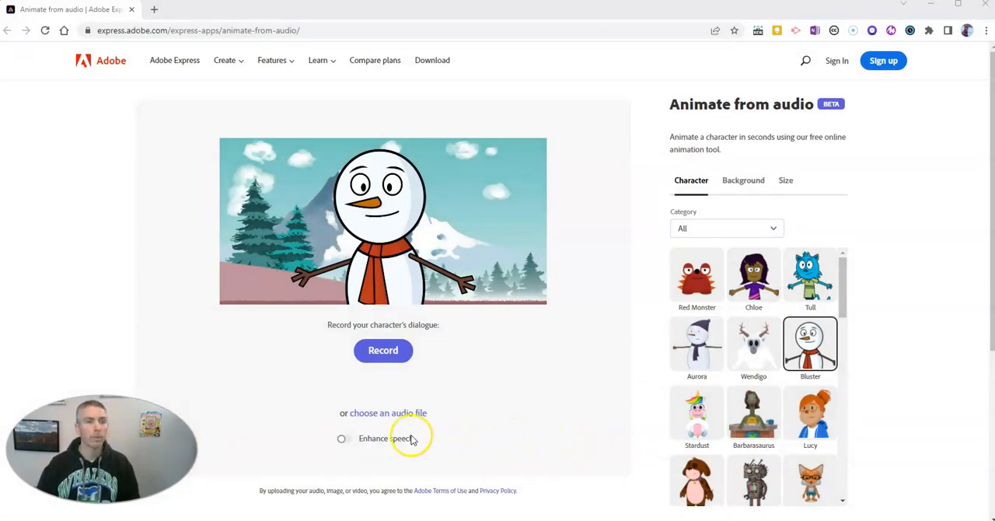
pyautogui.moveTo(410, 389)
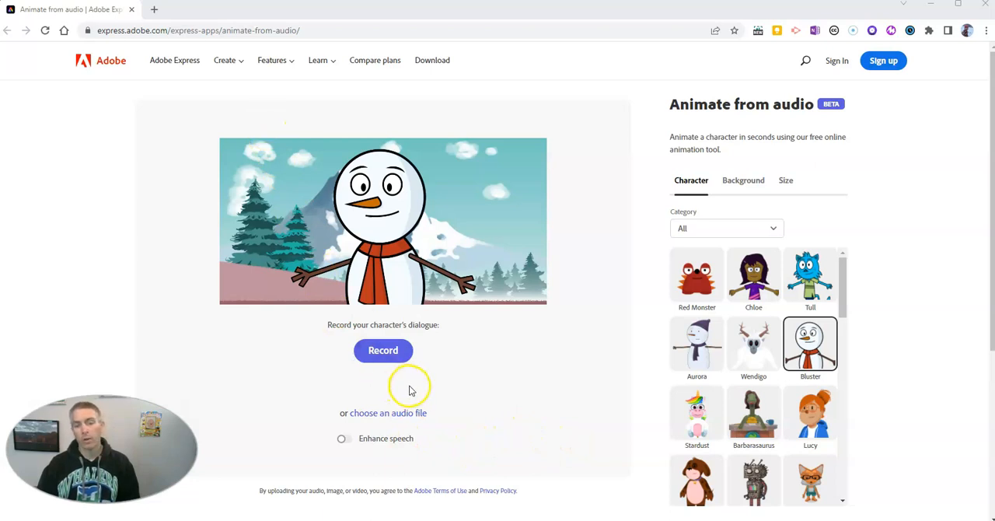
pyautogui.moveTo(740, 217)
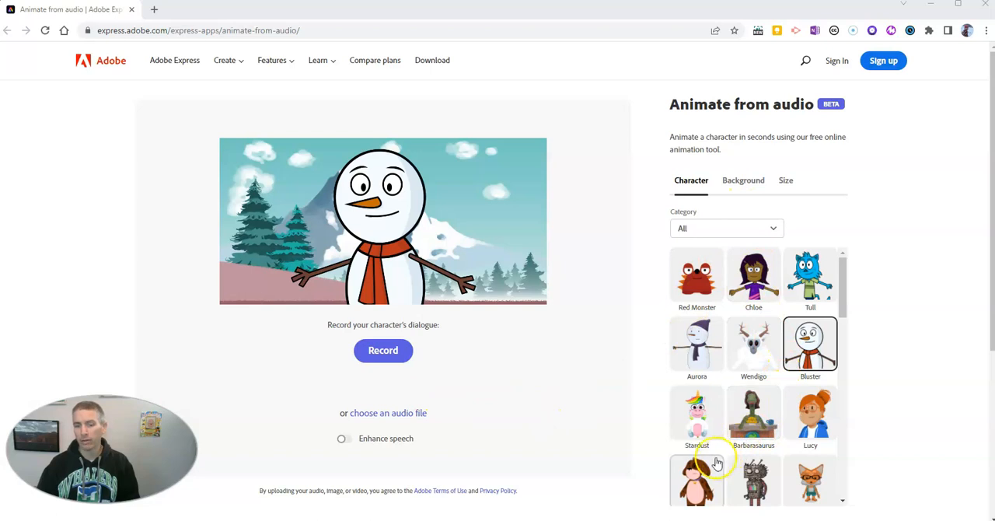
pyautogui.moveTo(766, 431)
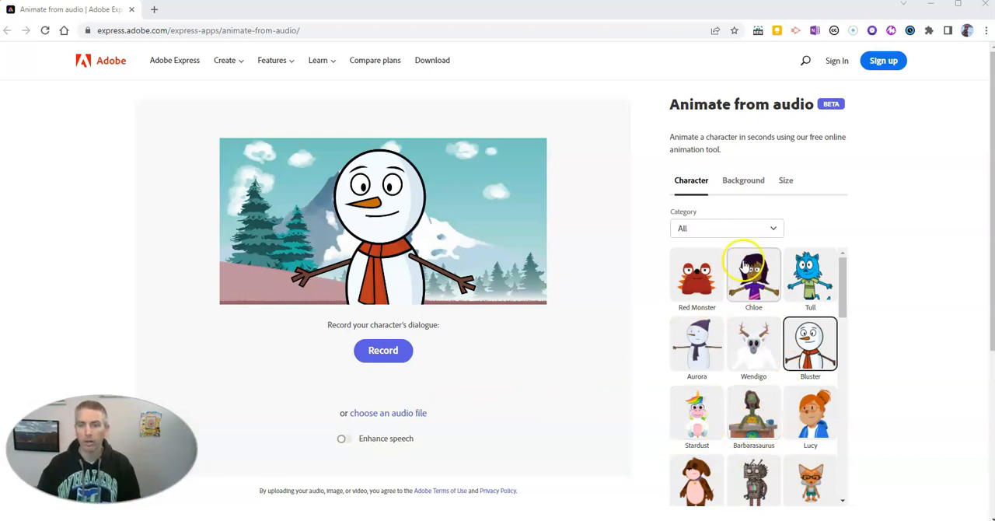
# Show the Background options and choose Upload image to browse for a custom background
pyautogui.click(743, 179)
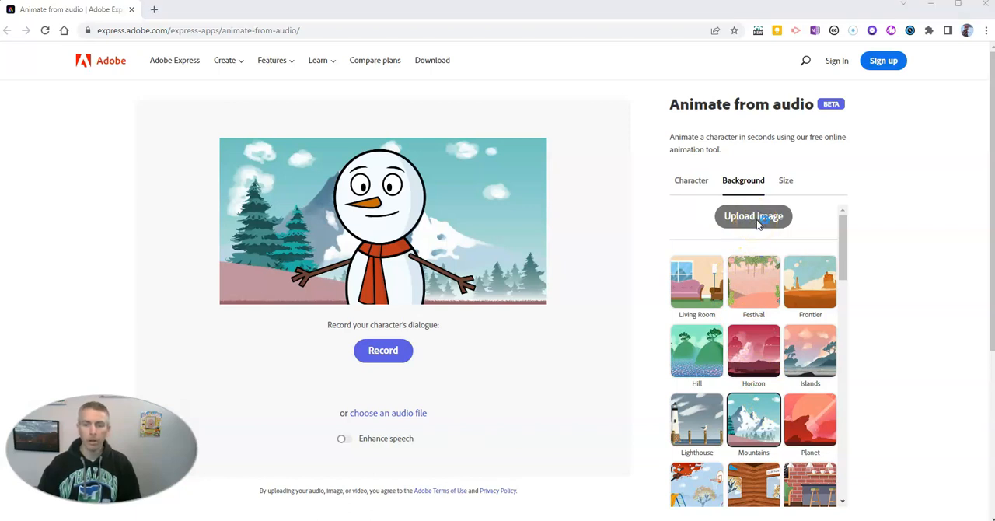
pyautogui.click(753, 216)
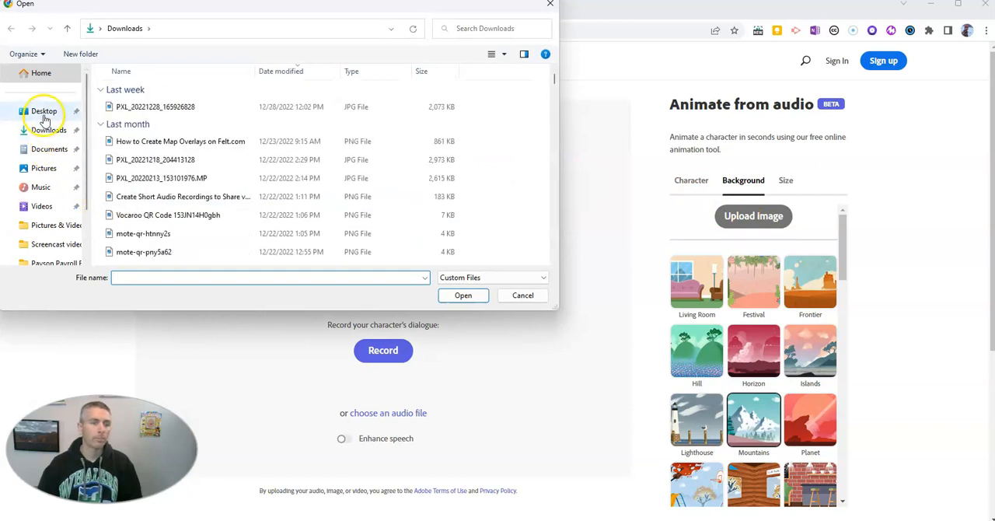
# Open 'Another Nice Day at the Top of Mt. A' from Desktop > Pictures & Videos for Demos
pyautogui.click(45, 110)
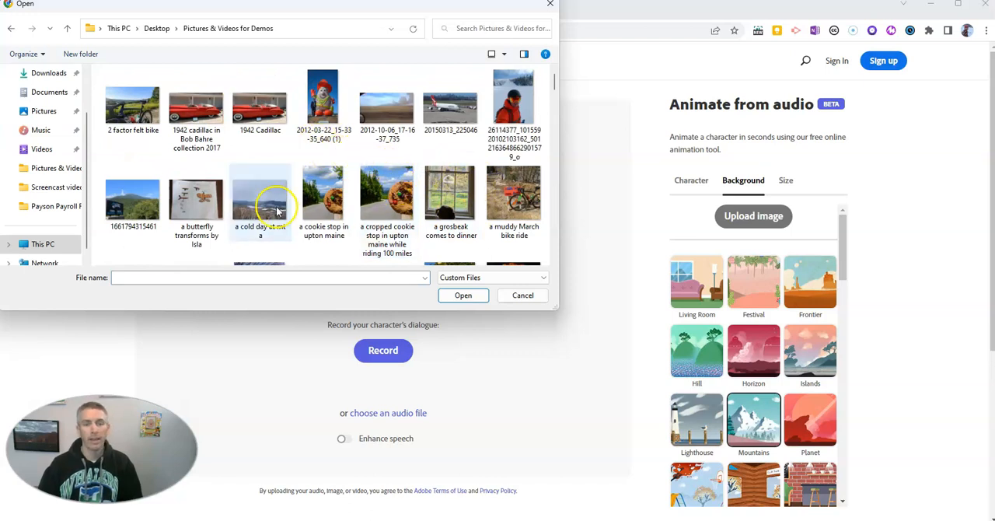
pyautogui.scroll(-3)
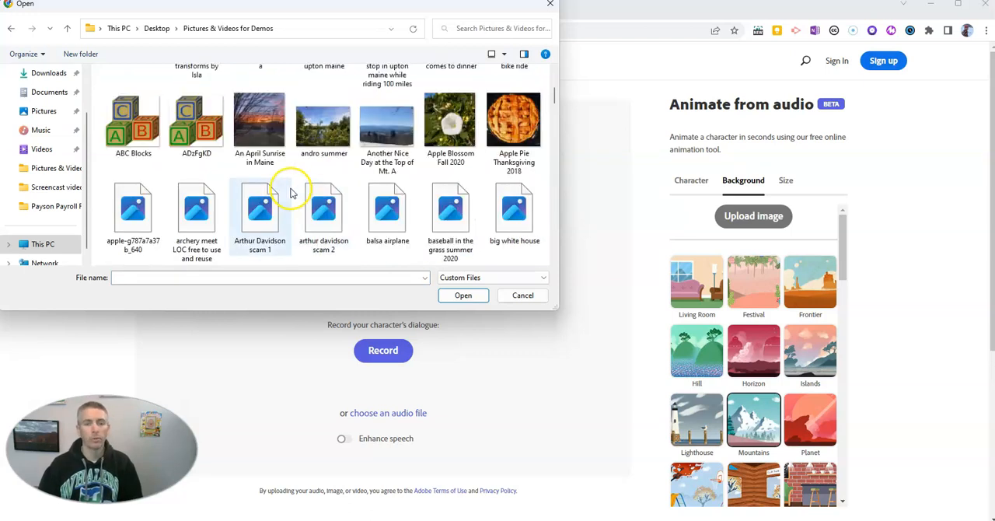
pyautogui.click(387, 124)
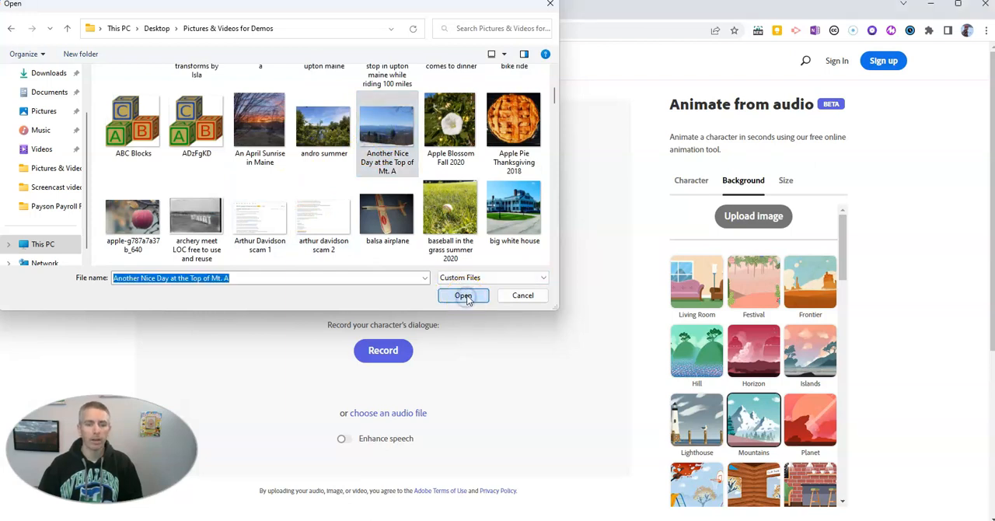
pyautogui.click(463, 295)
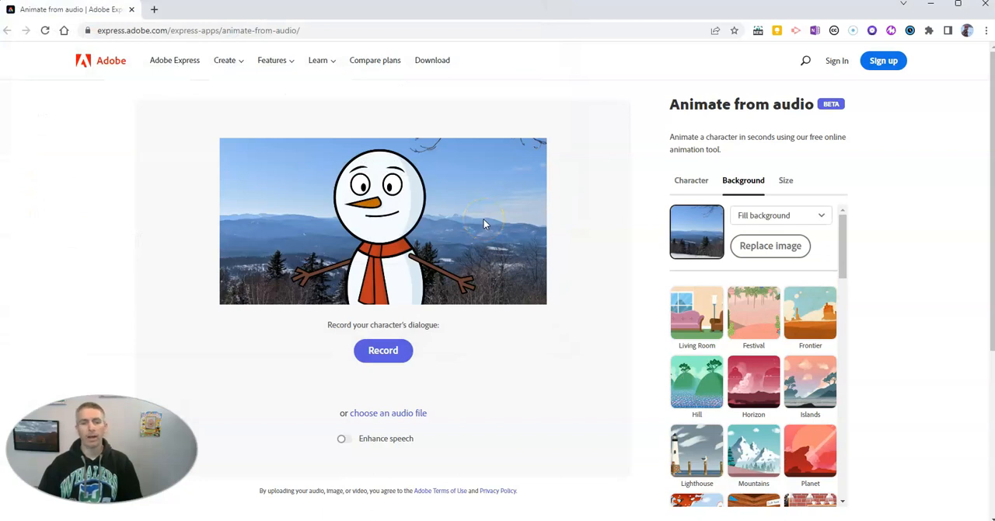
pyautogui.moveTo(692, 180)
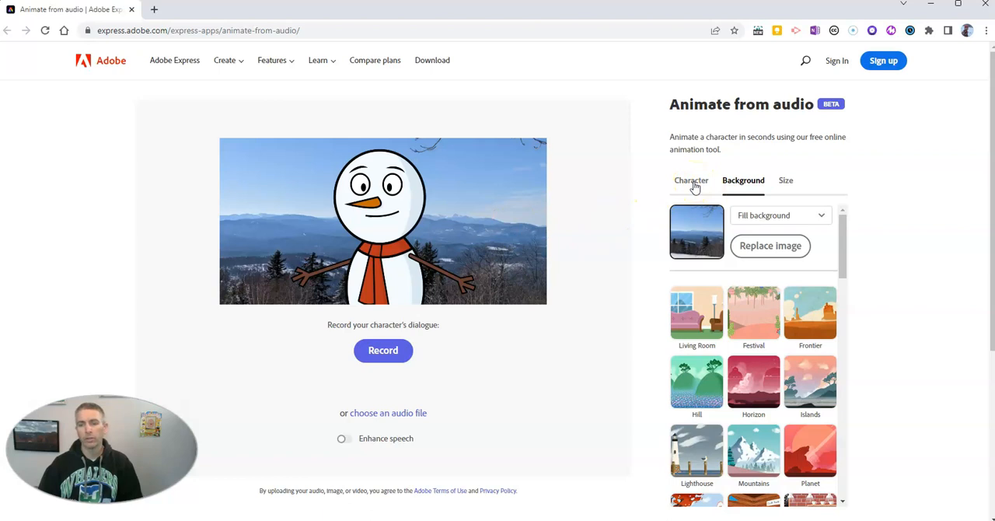
# Return to the Character gallery with Bluster over the mountain photo
pyautogui.click(690, 179)
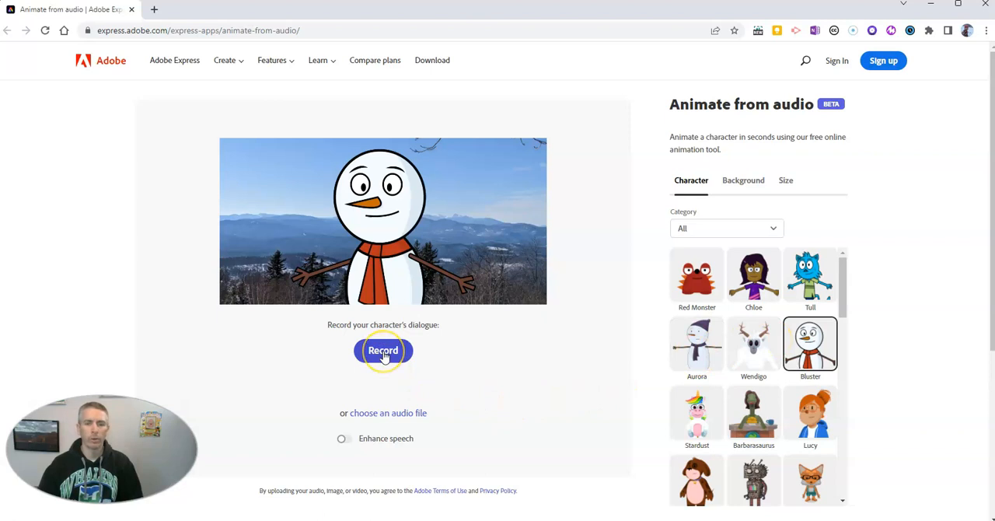
# Record about 19 seconds of spoken dialogue for Bluster and finish the recording
pyautogui.click(383, 350)
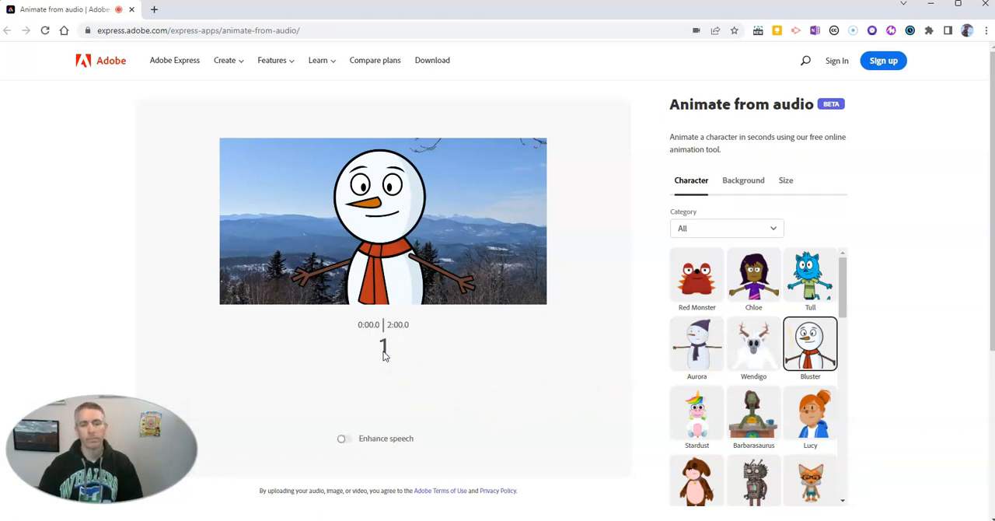
pyautogui.click(383, 346)
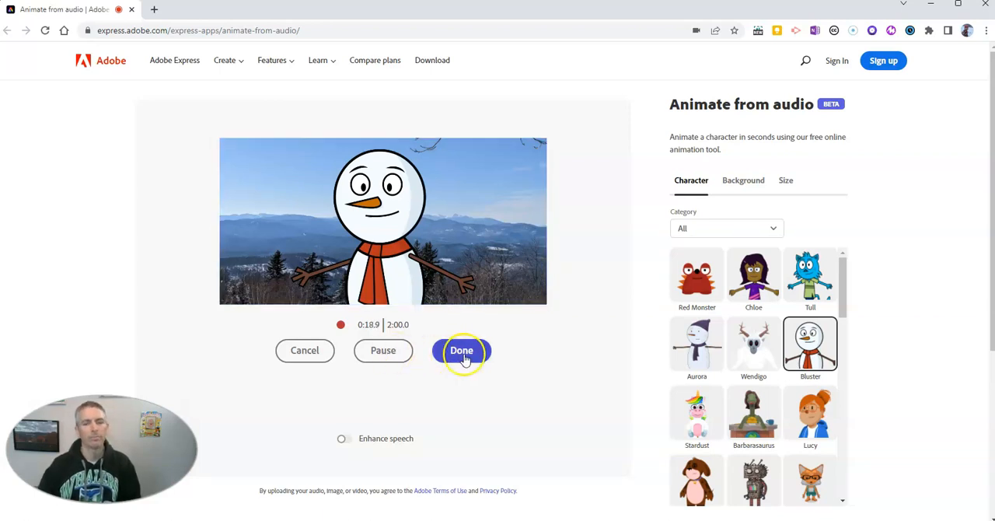
pyautogui.click(461, 351)
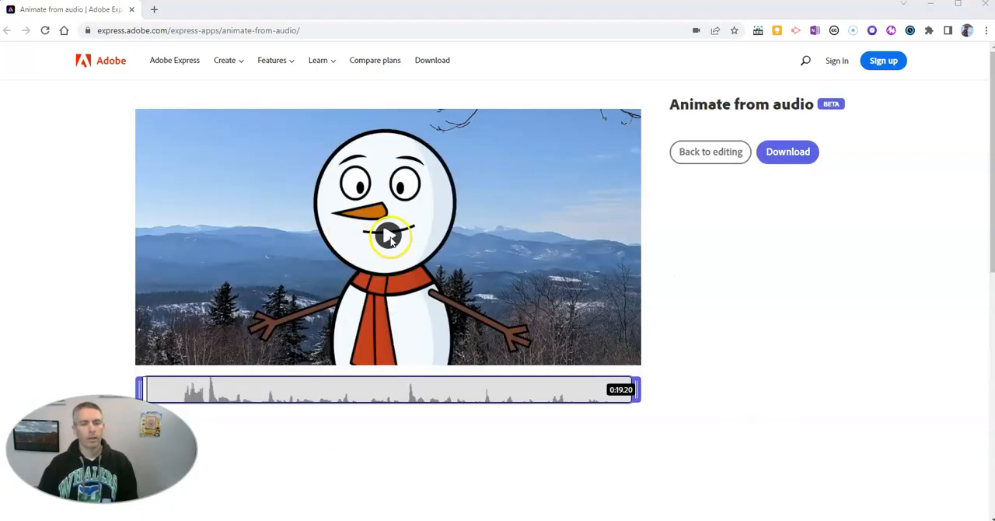
# Play the Bluster animation preview, then request its download
pyautogui.click(389, 236)
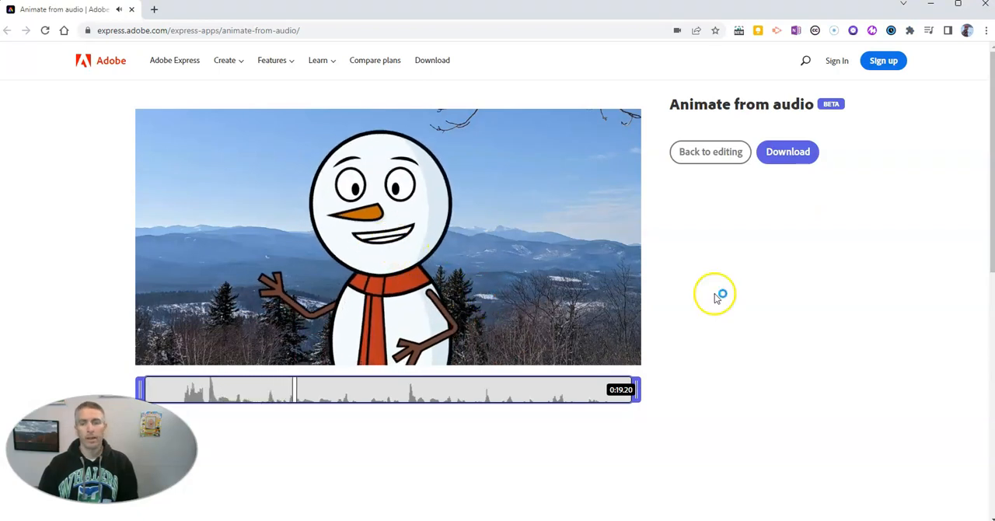
pyautogui.click(787, 152)
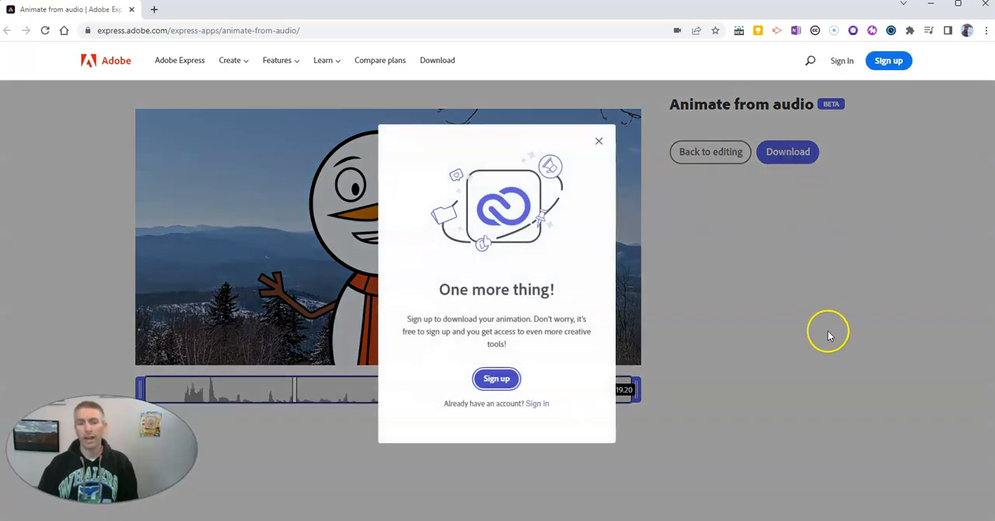
pyautogui.moveTo(826, 371)
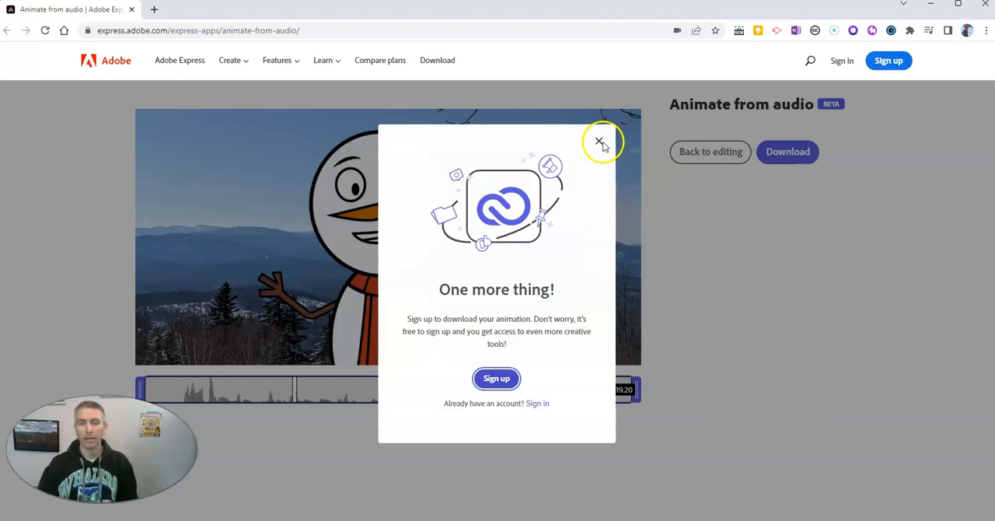
# Close the 'One more thing!' sign-up popup
pyautogui.click(599, 143)
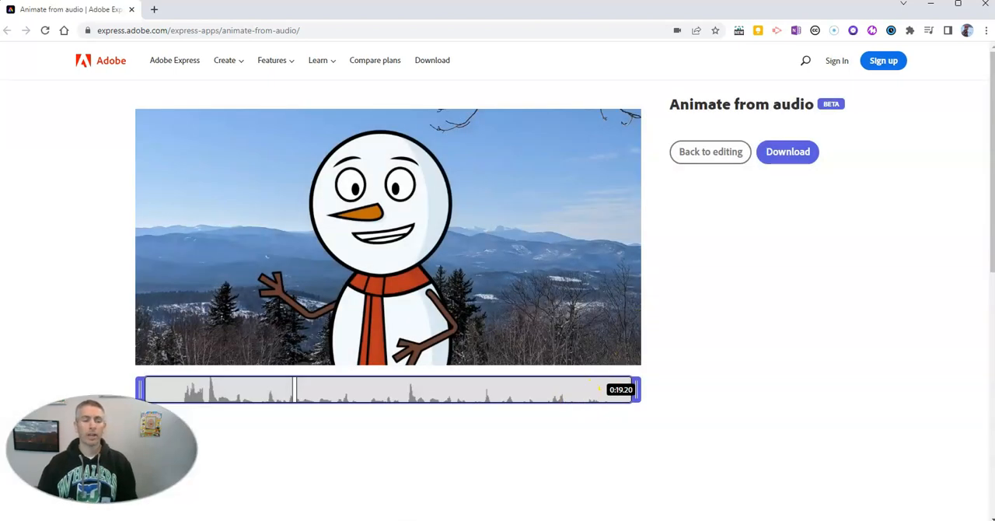